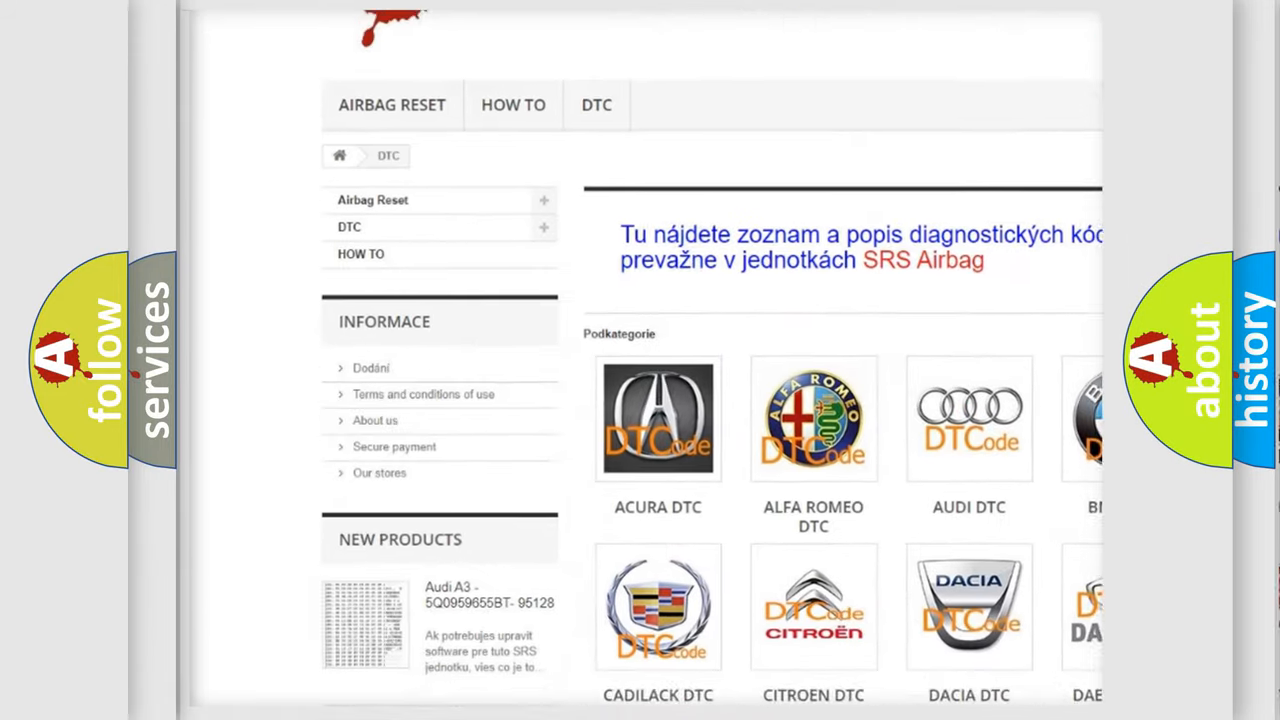
Scroll down the DTC page past the brand logos to the B-code list
scroll(down, 3)
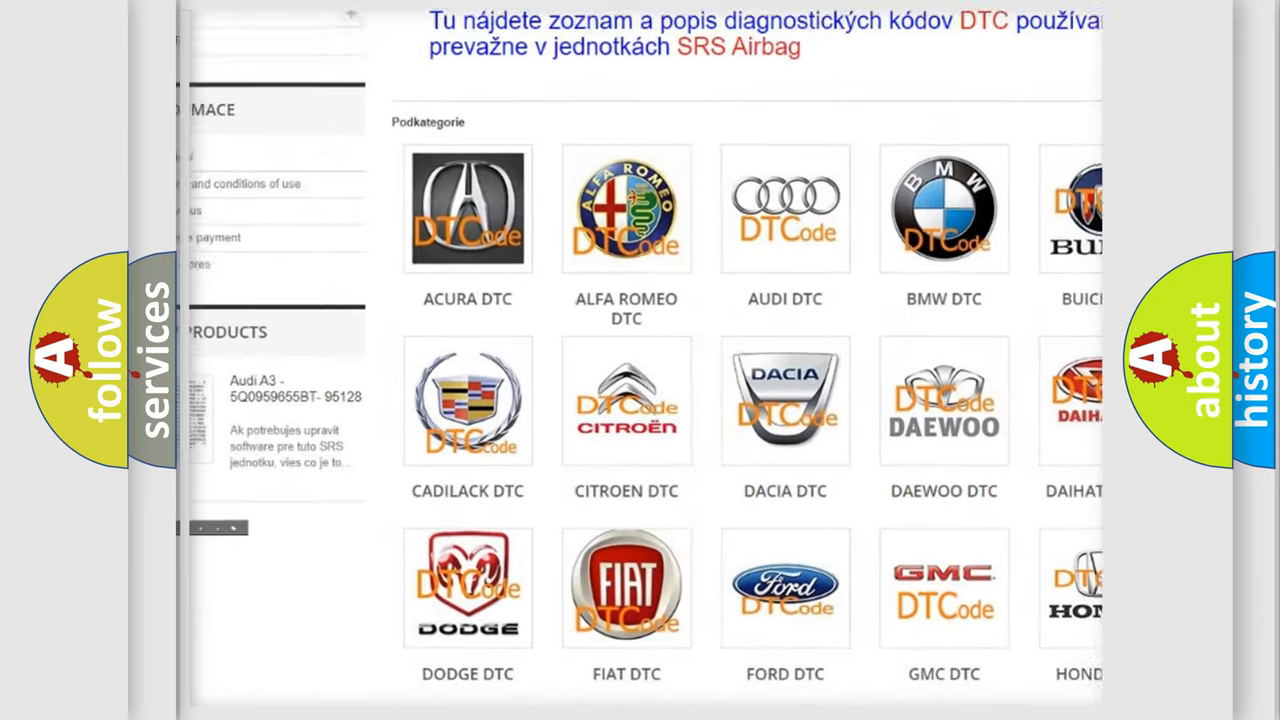
scroll(down, 3)
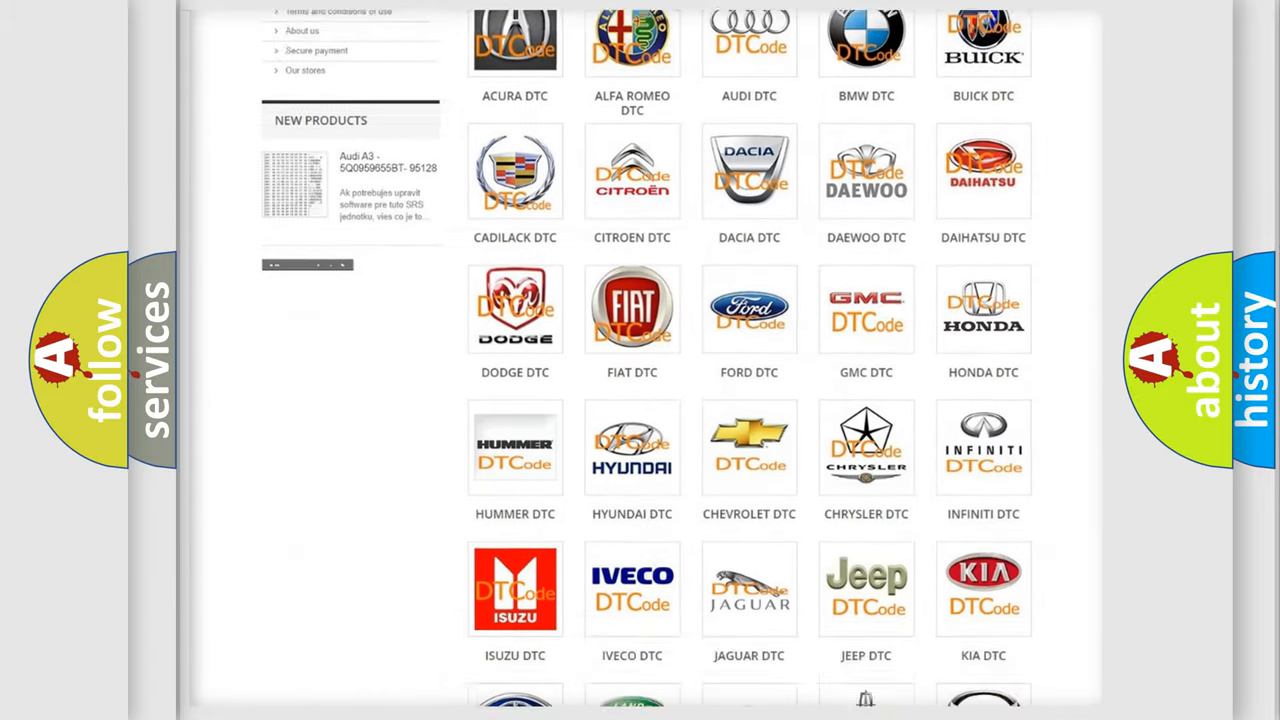
scroll(down, 3)
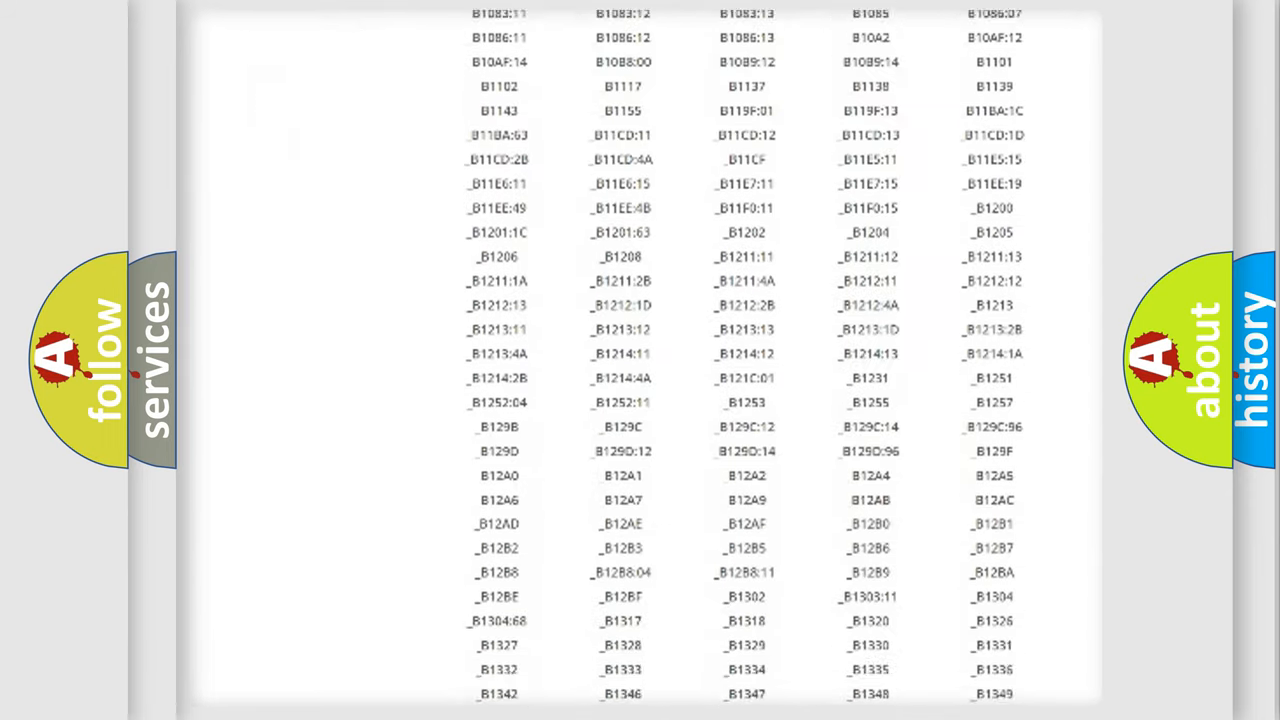
Scroll to the Mercedes P0328 slide with its definition of lost DME communication
scroll(down, 3)
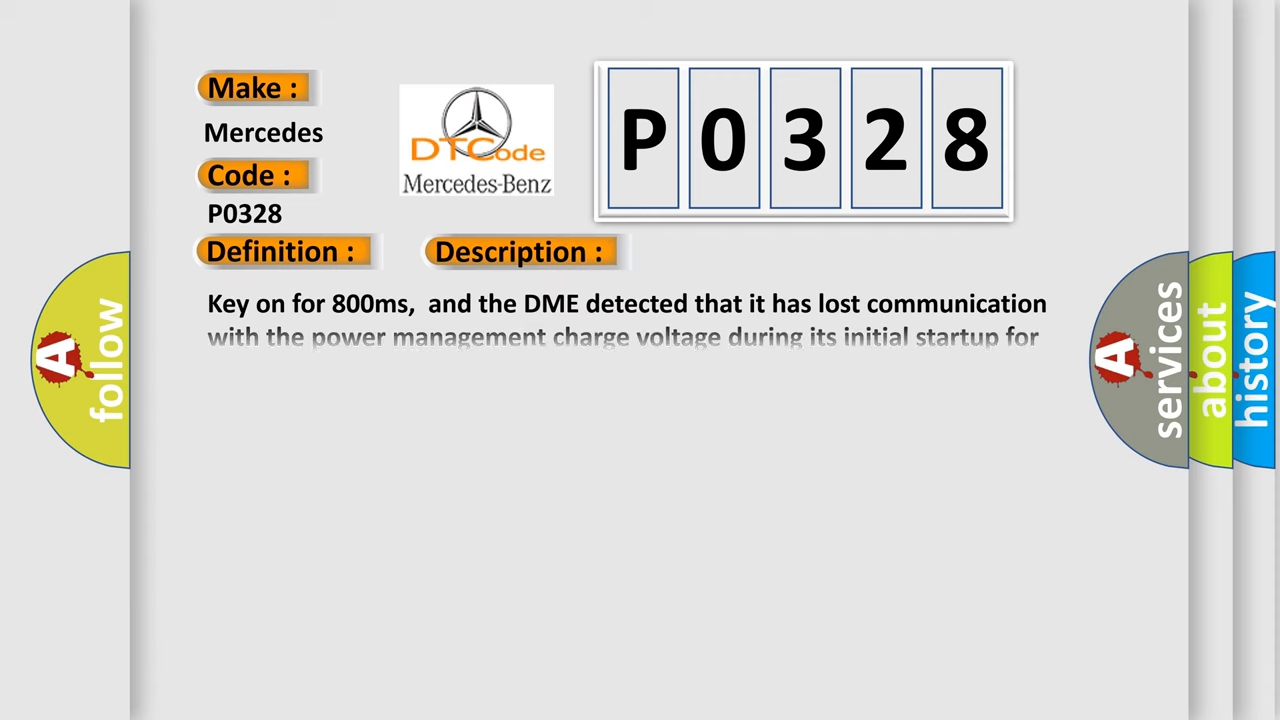
Reveal the P0328 causes: failed DME, faulty CAN-bus resistance, shorted data wires
click(734, 251)
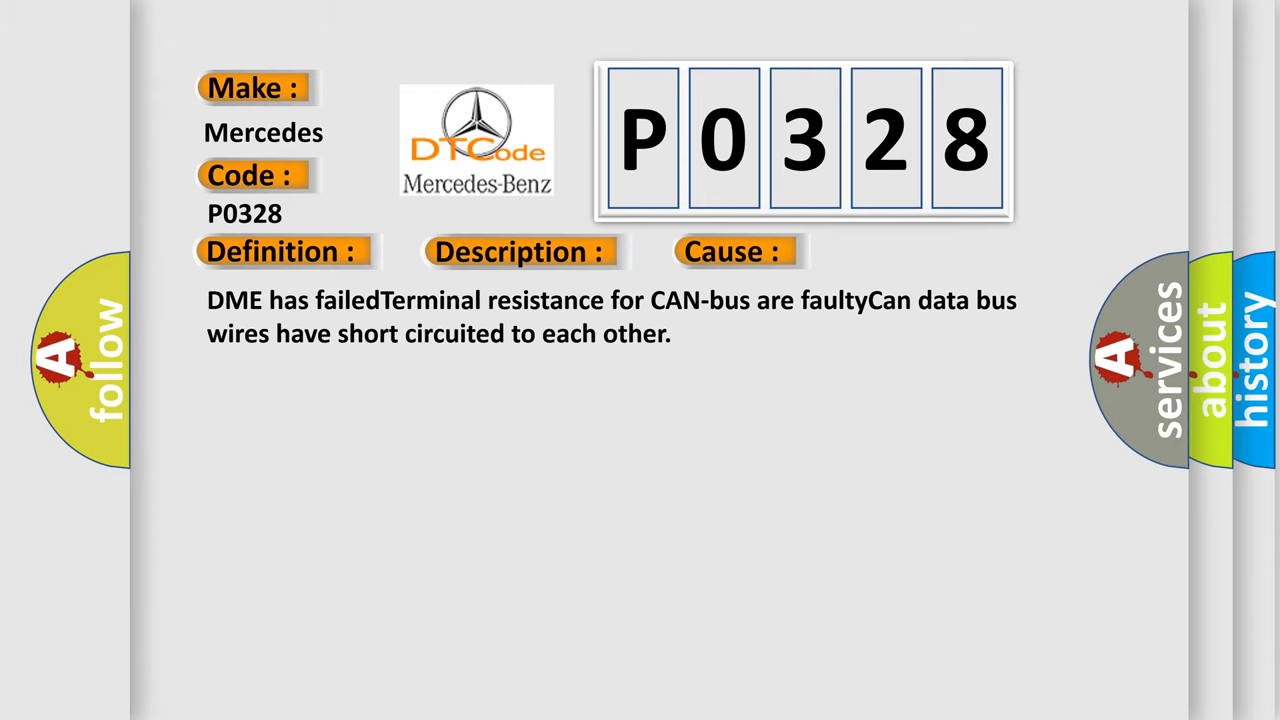